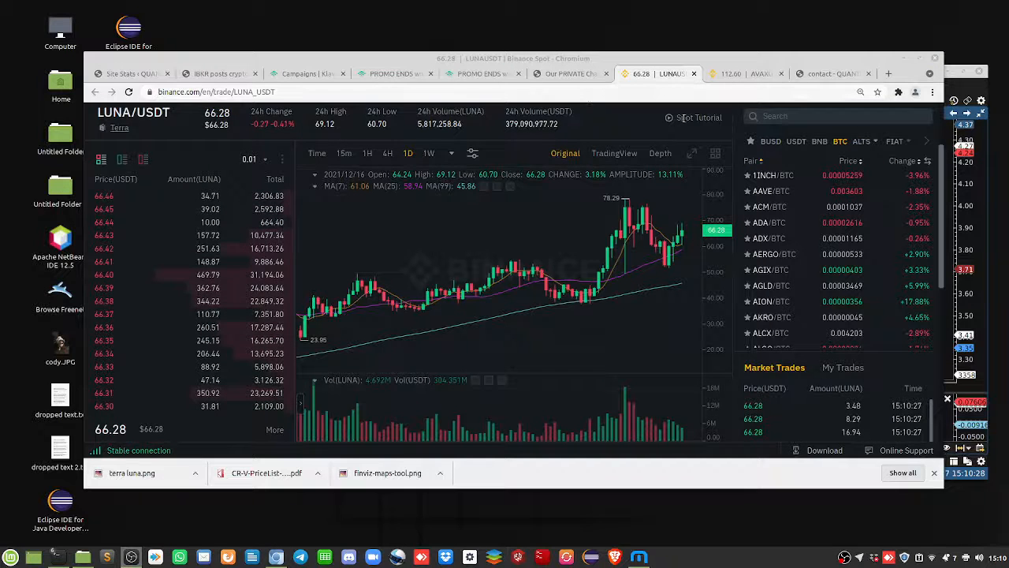
mouse_move(673, 292)
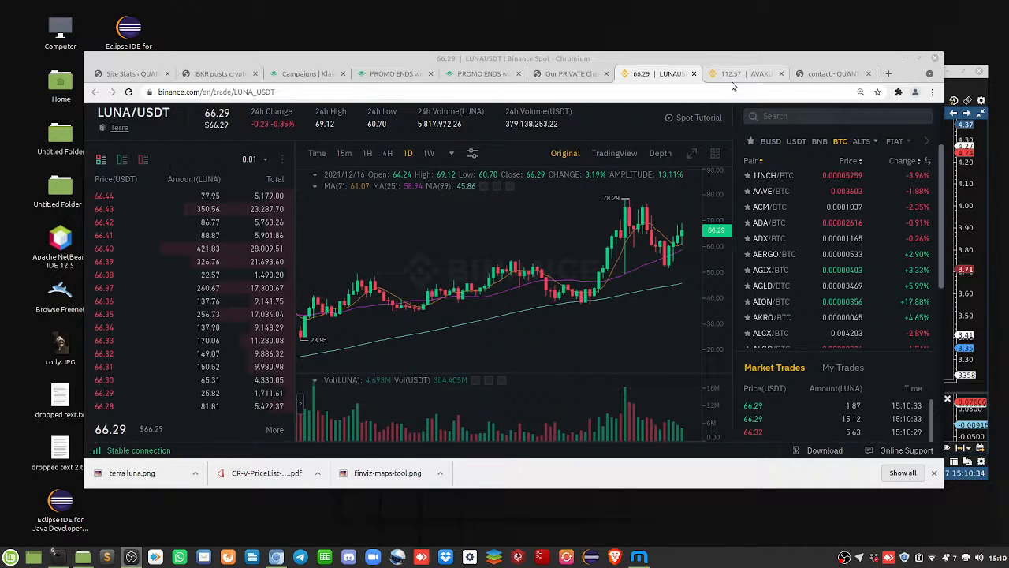
- Switch to the AVAX/USDT tab and scroll up to its price header
click(730, 73)
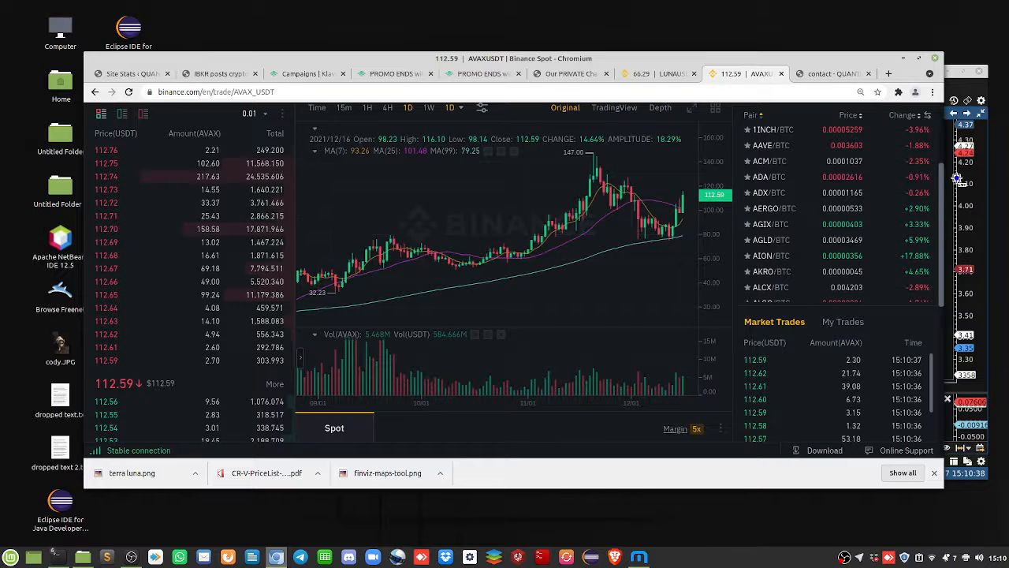
scroll(up, 3)
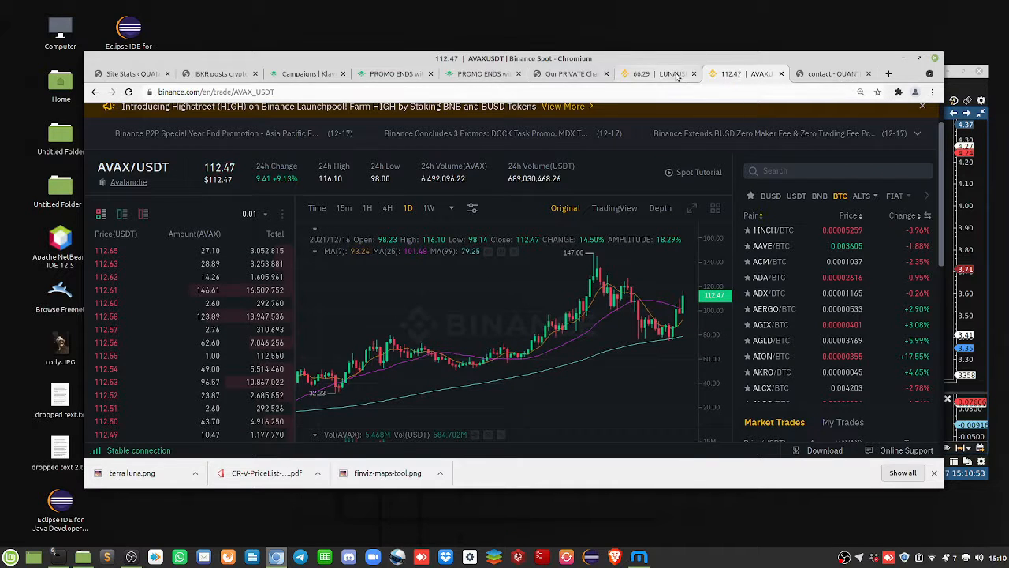
- Revisit the LUNA/USDT chart, then switch to the QuantLabs.net contact page tab
click(670, 73)
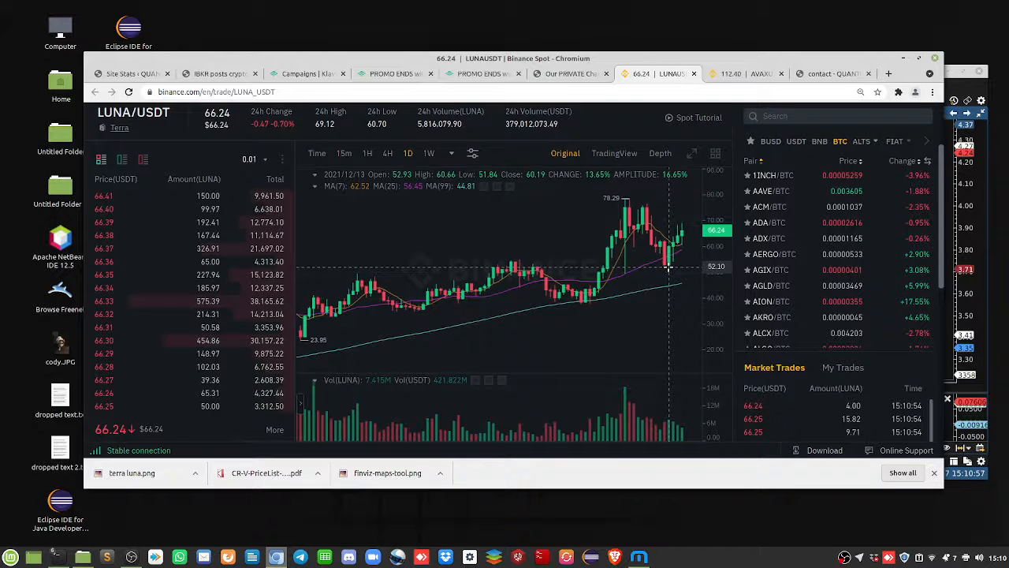
mouse_move(679, 229)
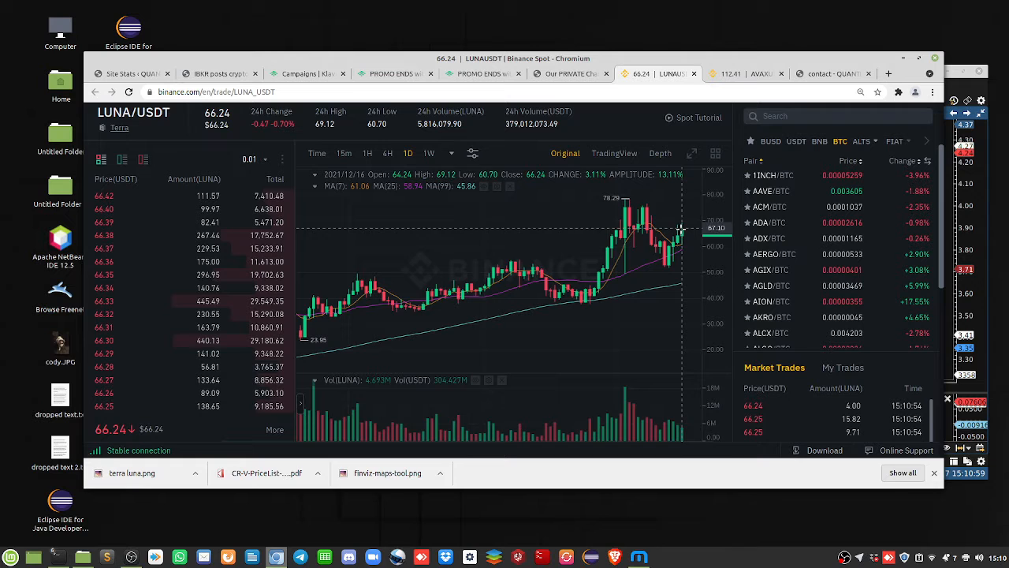
mouse_move(671, 264)
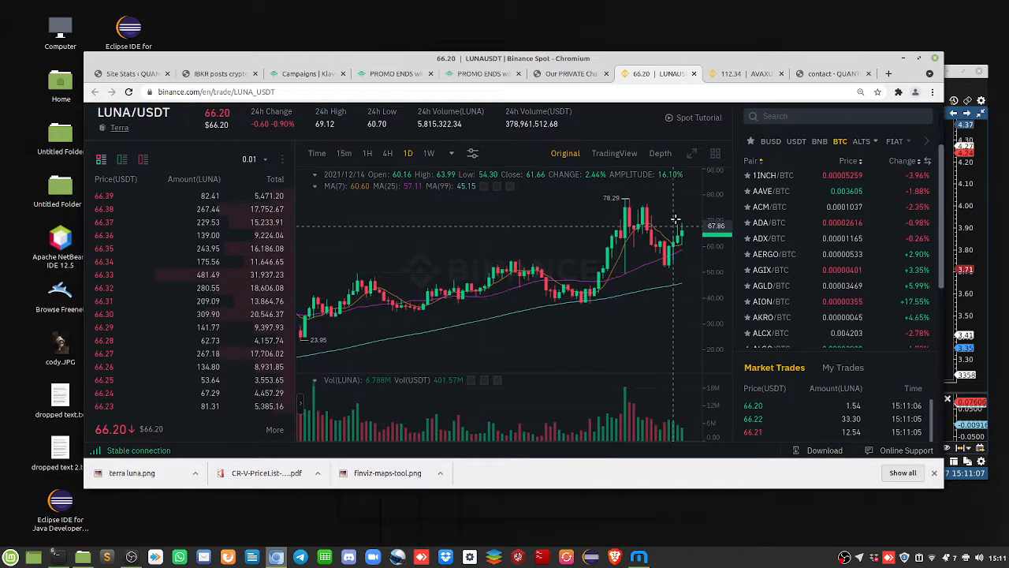
mouse_move(657, 215)
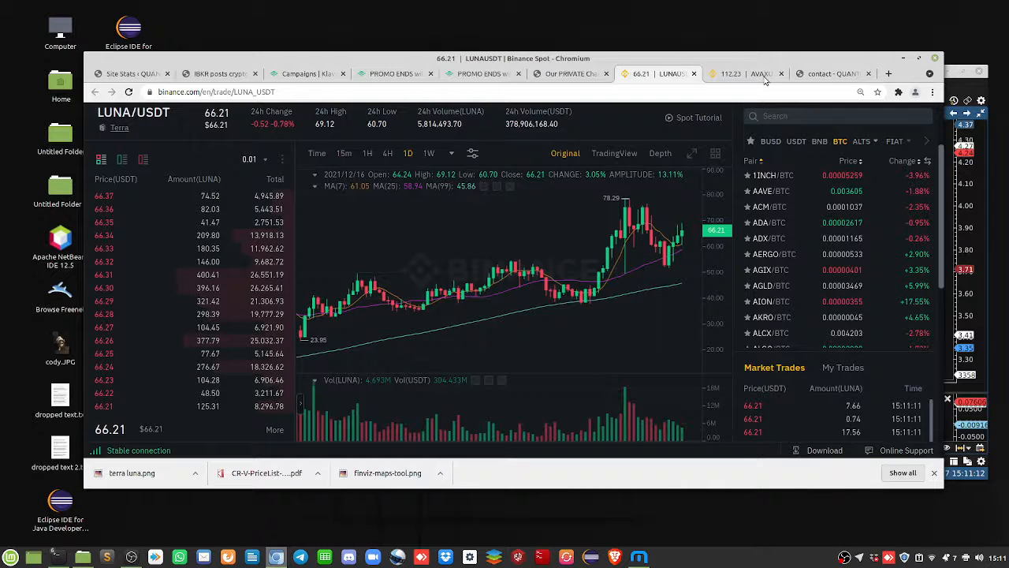
click(827, 73)
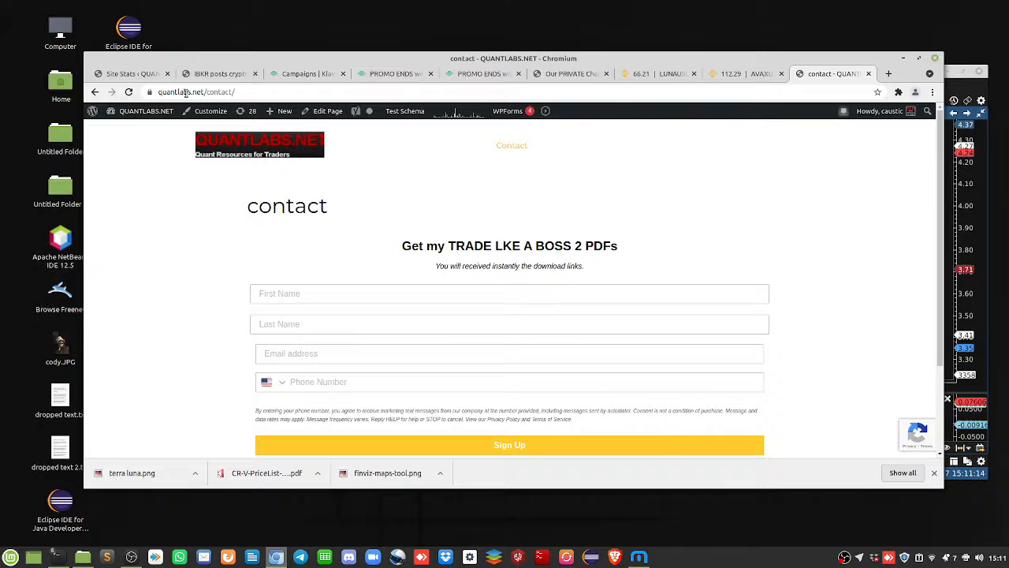